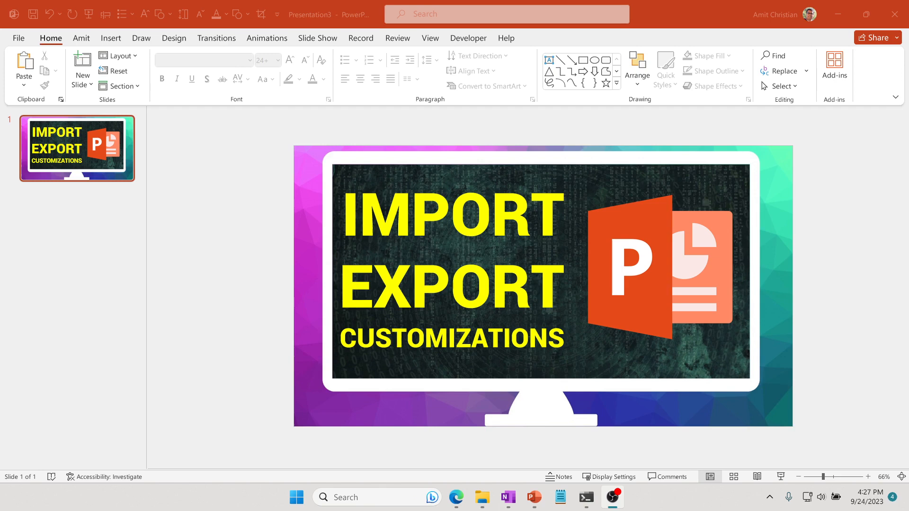
{"action": "mouse_move", "coordinate": [368, 77]}
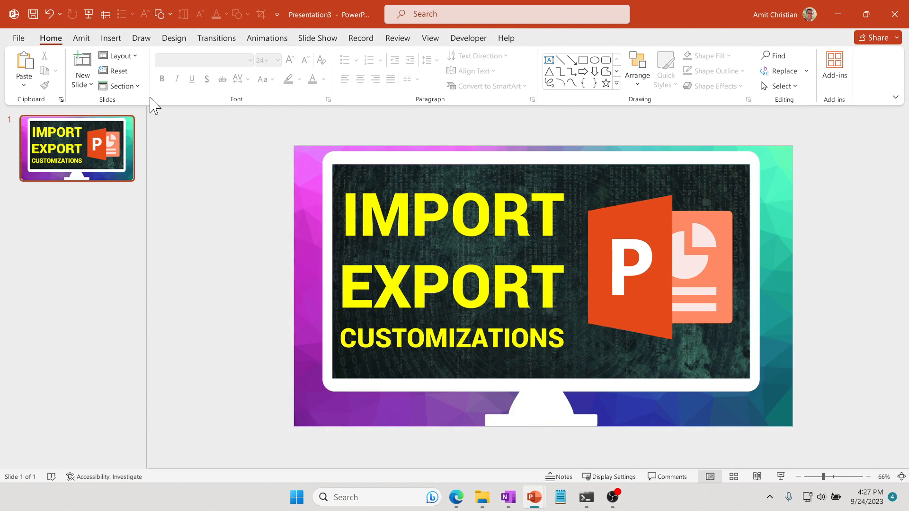
{"action": "mouse_move", "coordinate": [65, 62]}
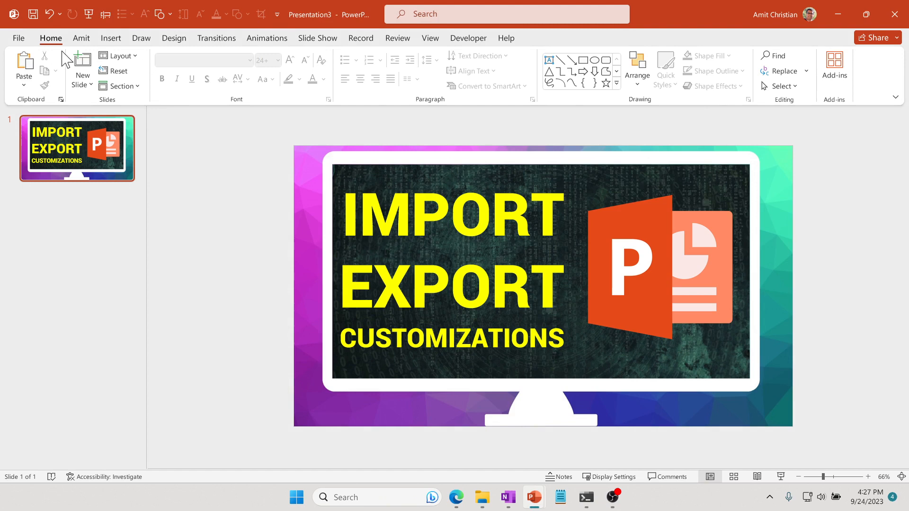
{"action": "mouse_move", "coordinate": [241, 118]}
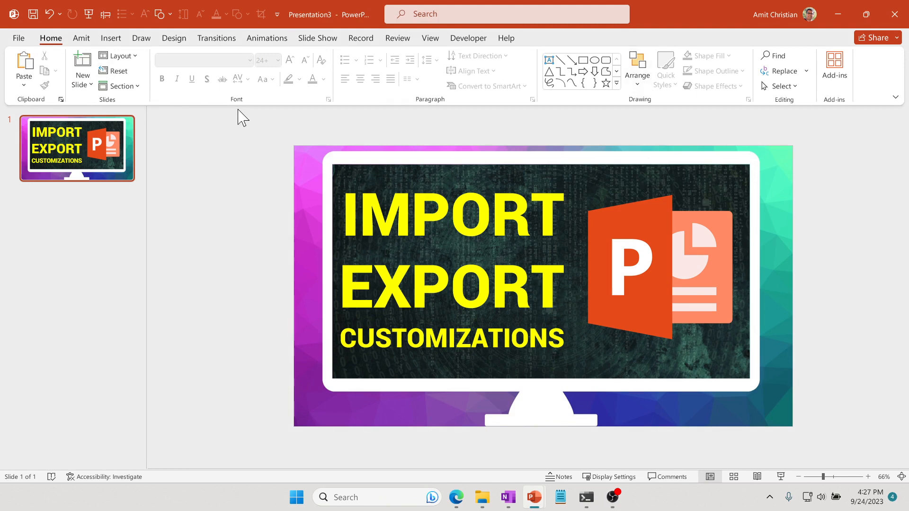
{"action": "mouse_move", "coordinate": [277, 21]}
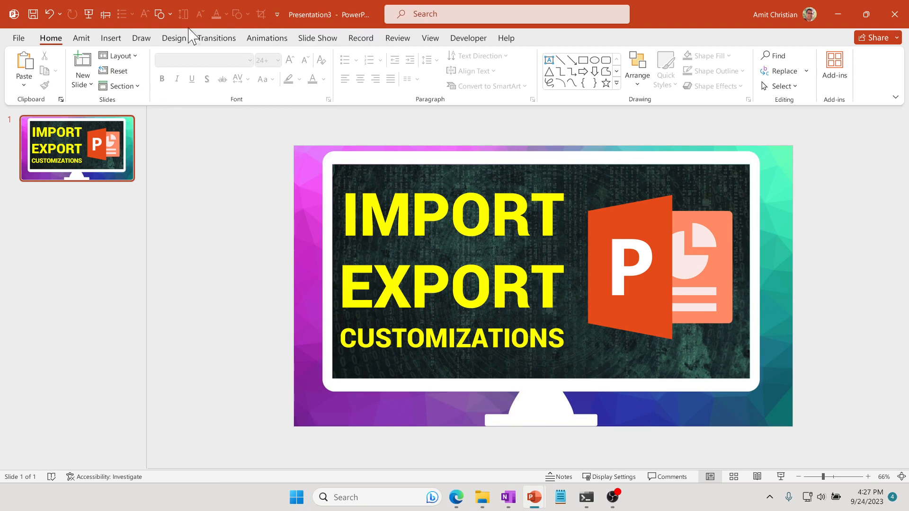
{"action": "mouse_move", "coordinate": [277, 15]}
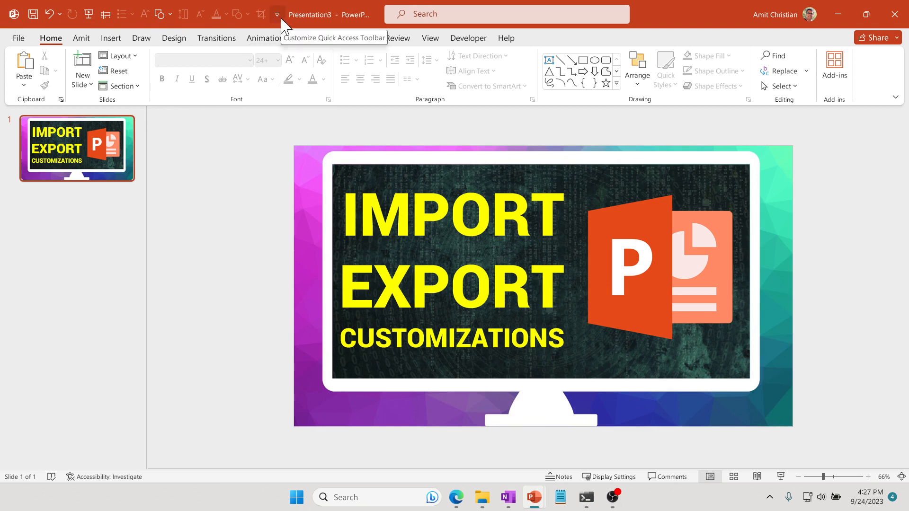
{"action": "mouse_move", "coordinate": [208, 127]}
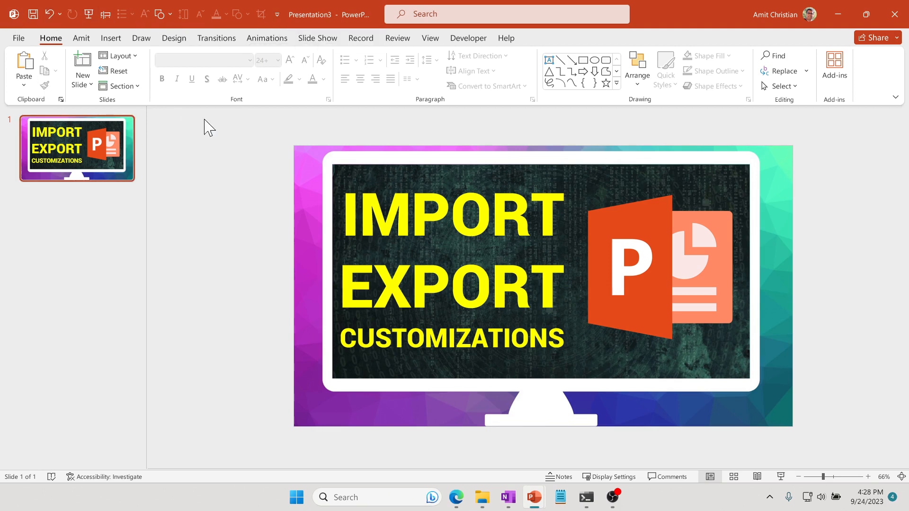
{"action": "mouse_move", "coordinate": [277, 15]}
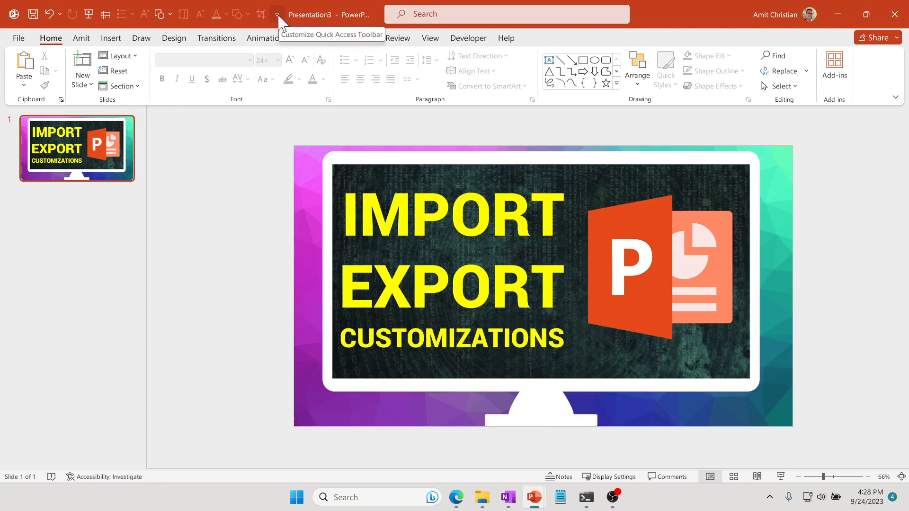
Show the Quick Access Toolbar below the ribbon.
{"action": "left_click", "coordinate": [276, 14]}
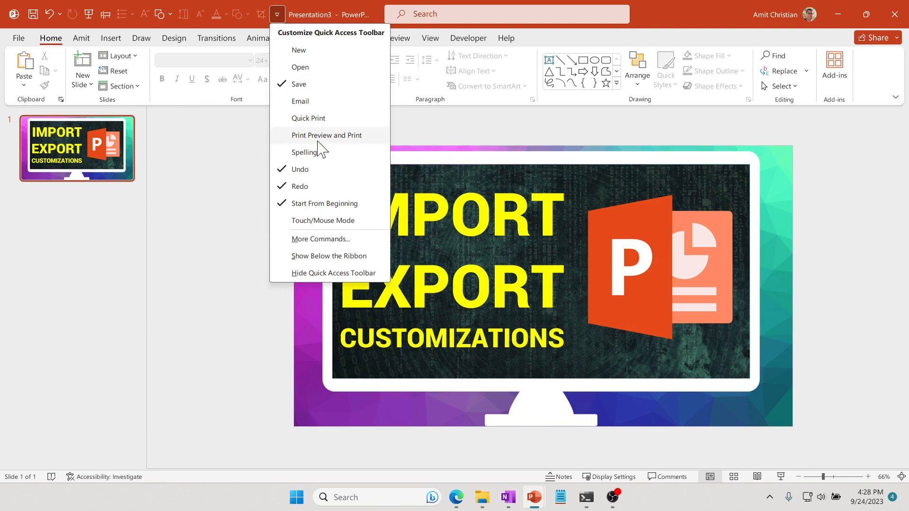
{"action": "mouse_move", "coordinate": [329, 256]}
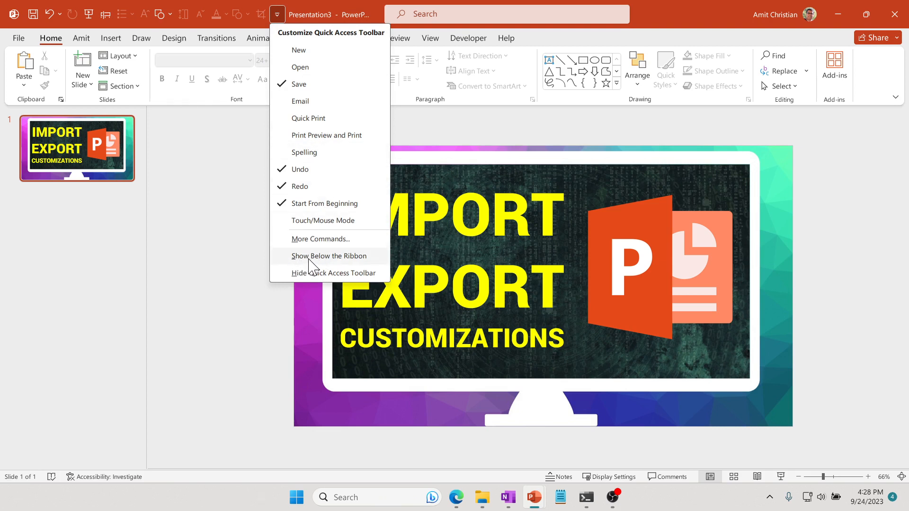
{"action": "left_click", "coordinate": [328, 256]}
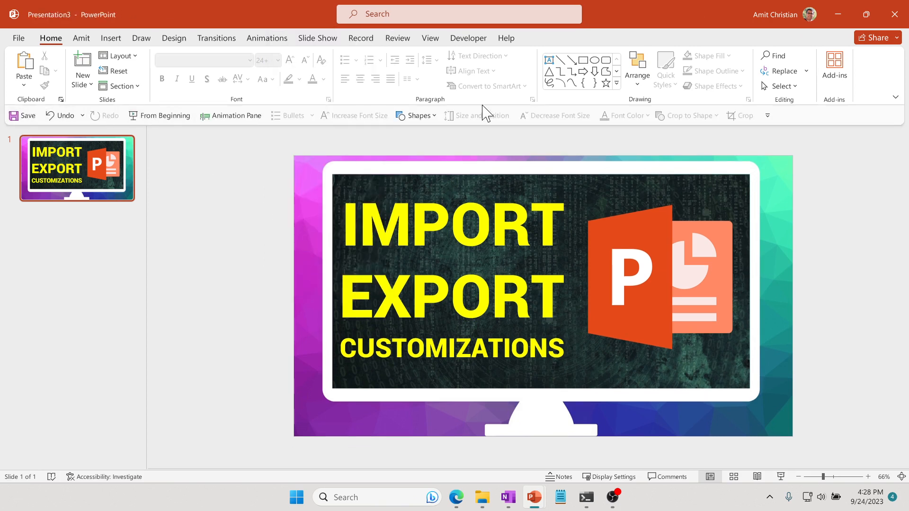
{"action": "mouse_move", "coordinate": [806, 126]}
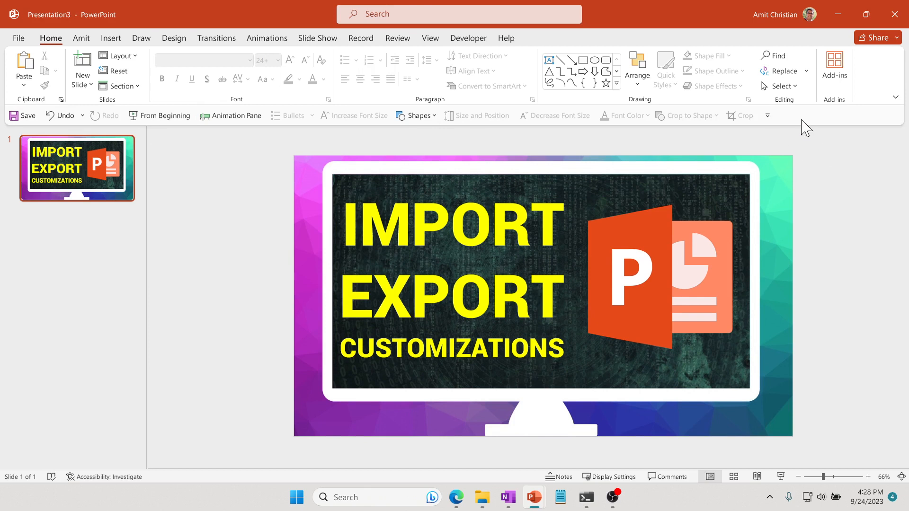
{"action": "mouse_move", "coordinate": [764, 122]}
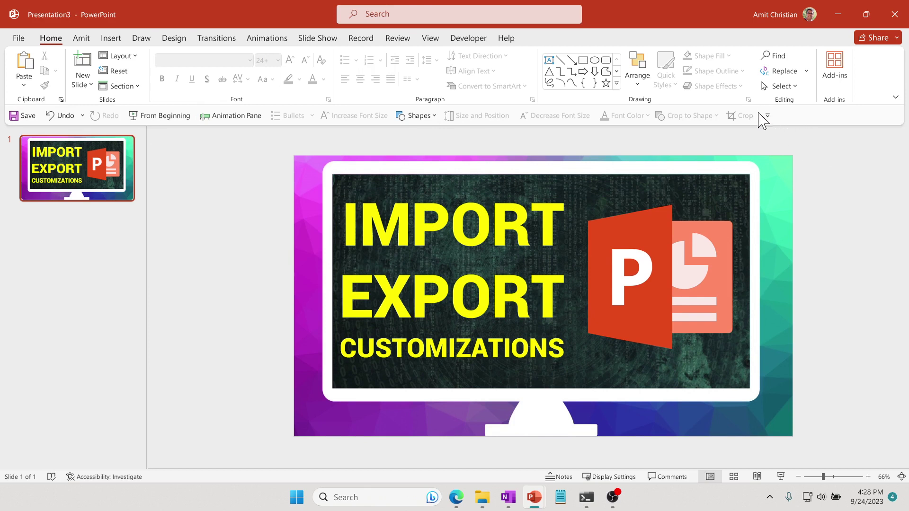
{"action": "mouse_move", "coordinate": [787, 129]}
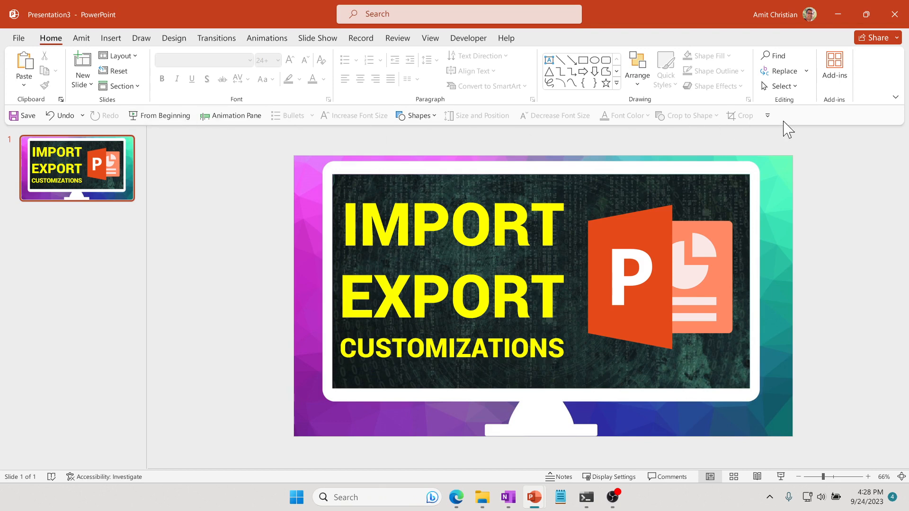
{"action": "mouse_move", "coordinate": [766, 115]}
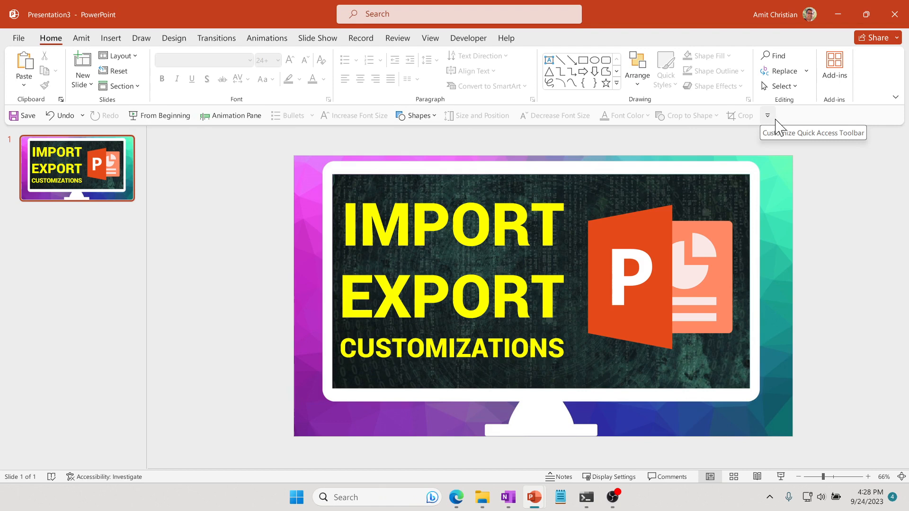
{"action": "mouse_move", "coordinate": [691, 137]}
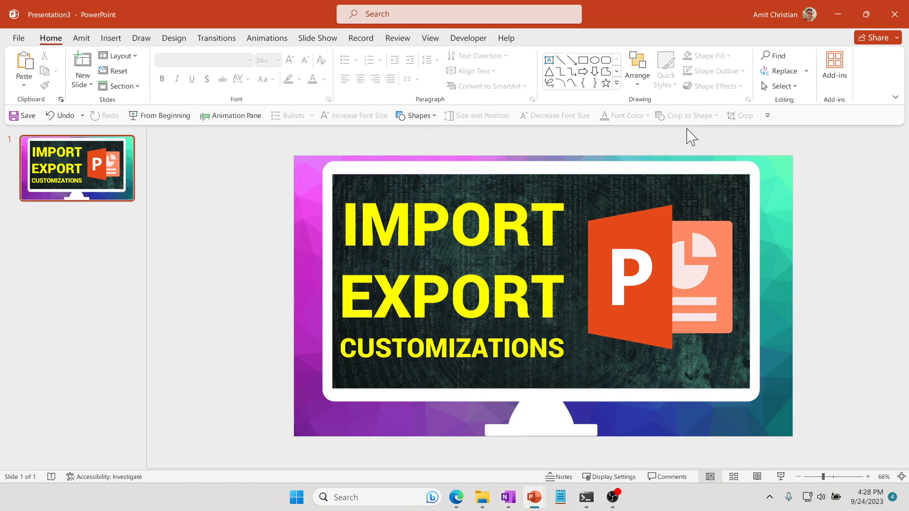
{"action": "mouse_move", "coordinate": [768, 115]}
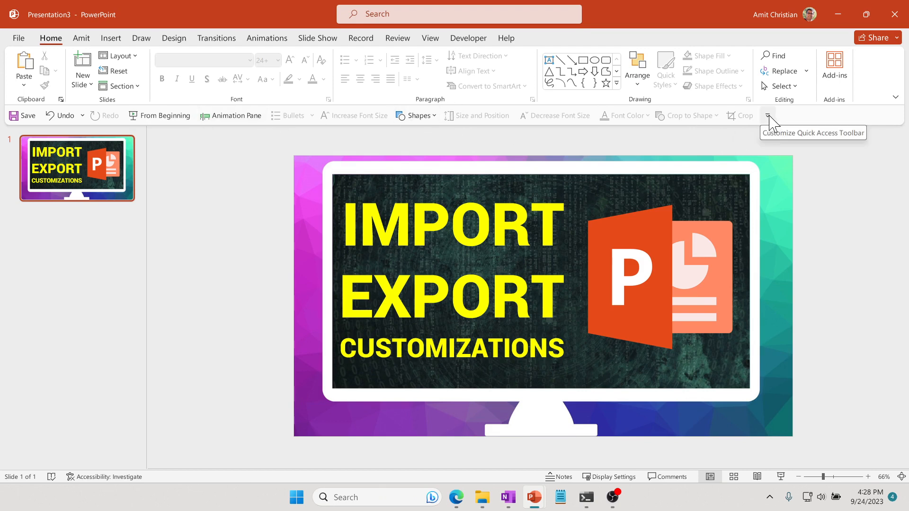
Open PowerPoint Options on the Quick Access Toolbar page via More Commands.
{"action": "left_click", "coordinate": [770, 117]}
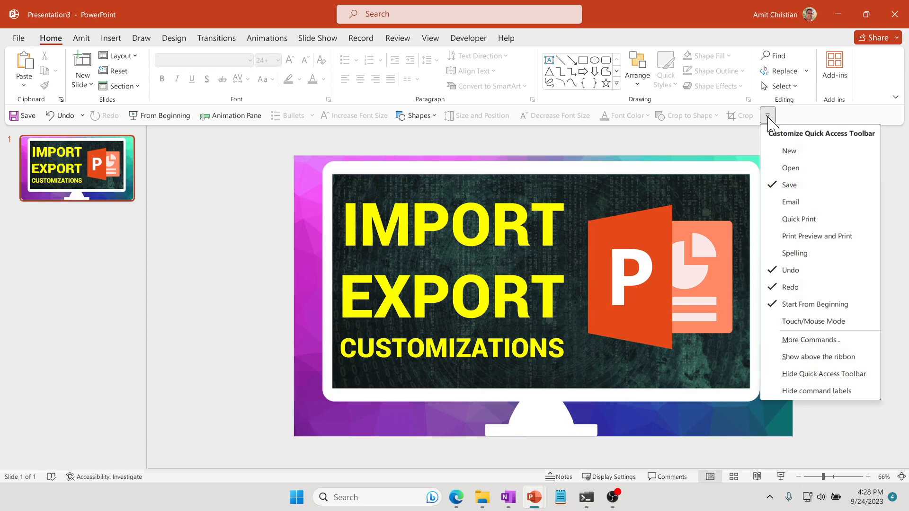
{"action": "mouse_move", "coordinate": [815, 304]}
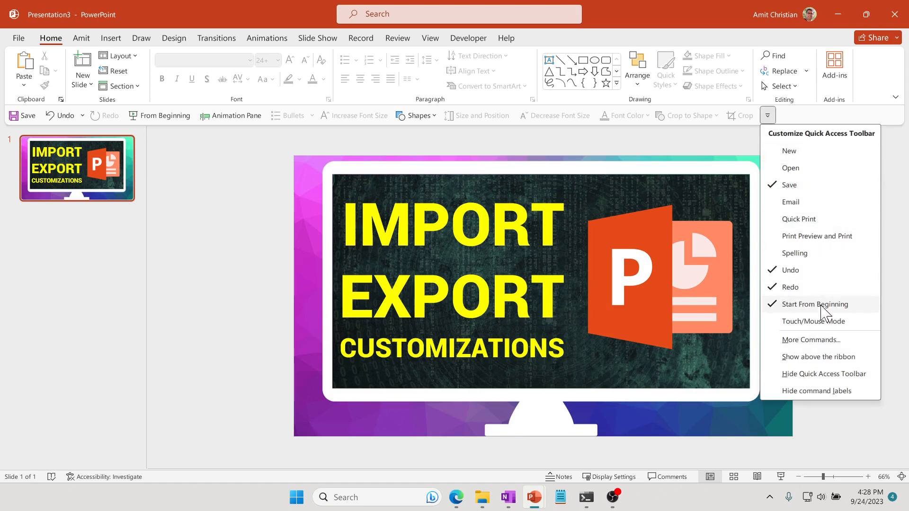
{"action": "mouse_move", "coordinate": [810, 340]}
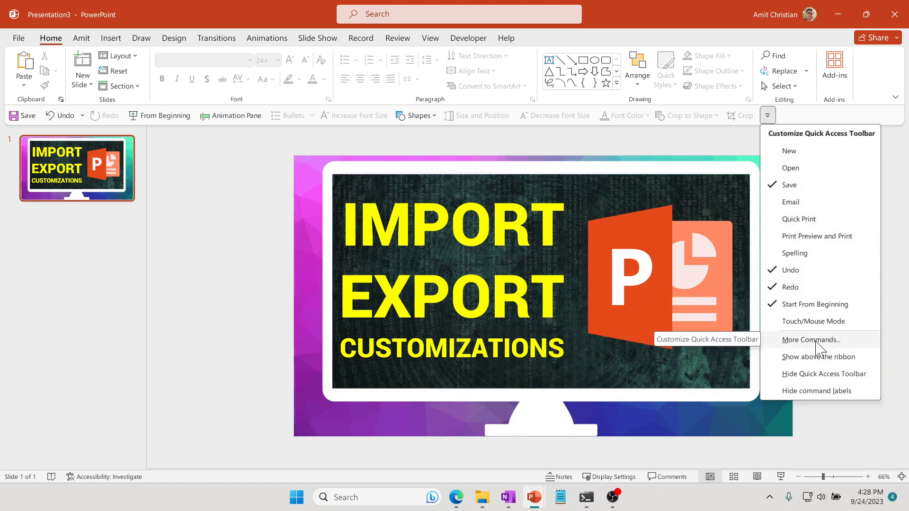
{"action": "left_click", "coordinate": [809, 340]}
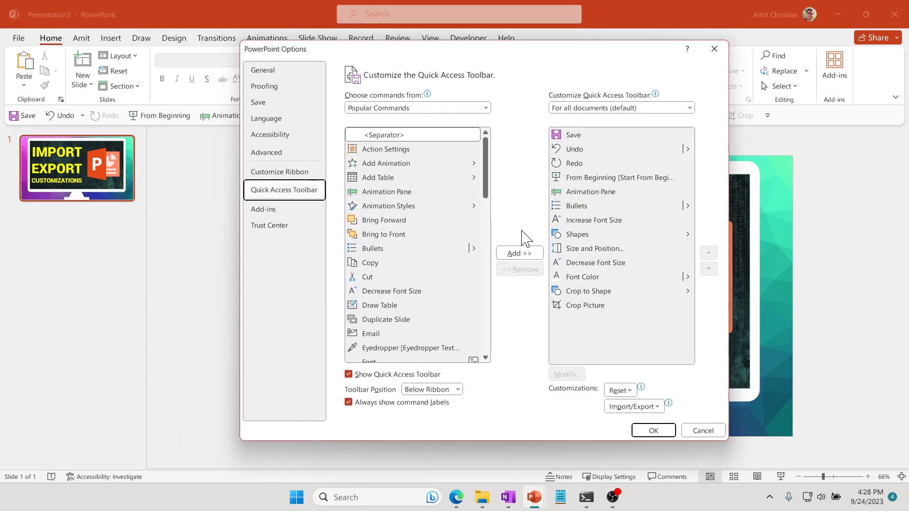
{"action": "mouse_move", "coordinate": [192, 142]}
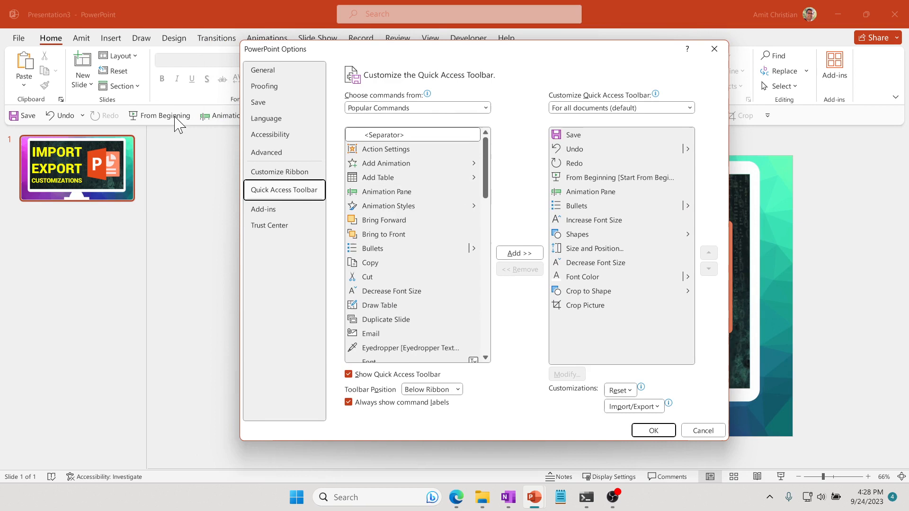
{"action": "mouse_move", "coordinate": [385, 266]}
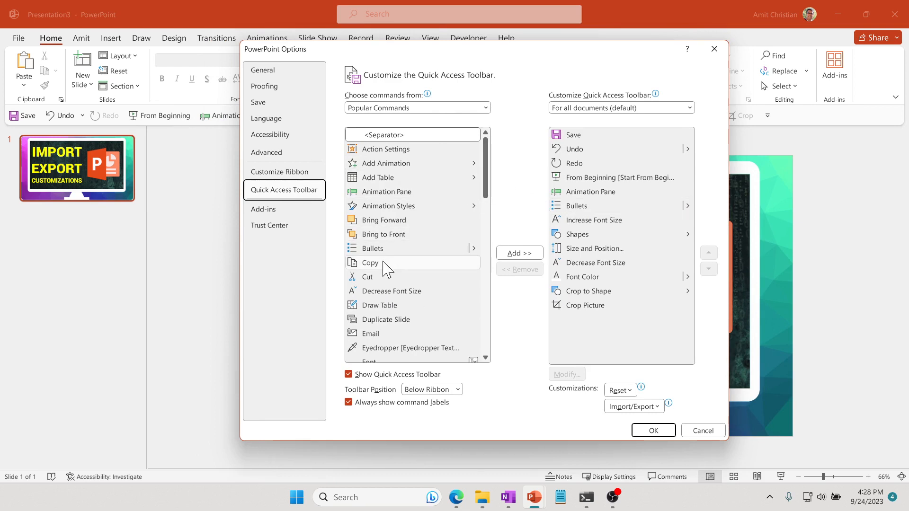
Add Copy to the Quick Access Toolbar and remove From Beginning.
{"action": "left_click", "coordinate": [370, 262]}
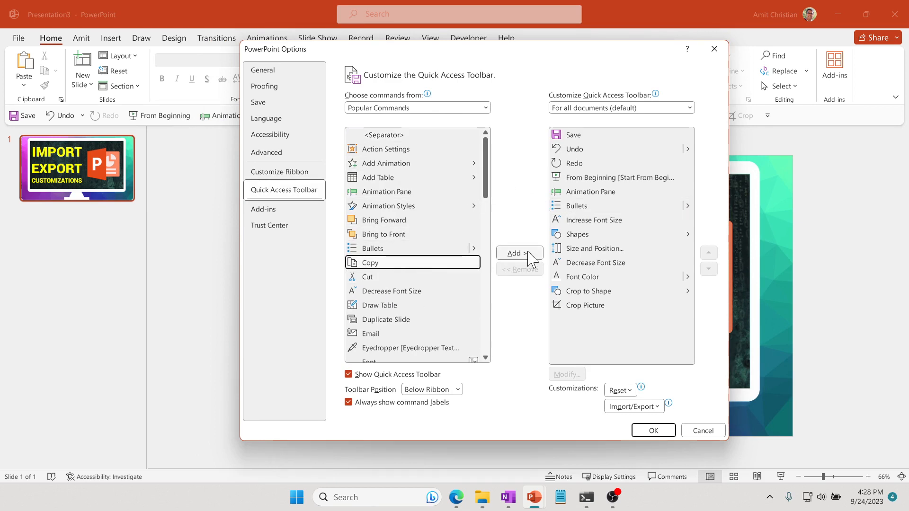
{"action": "mouse_move", "coordinate": [590, 169]}
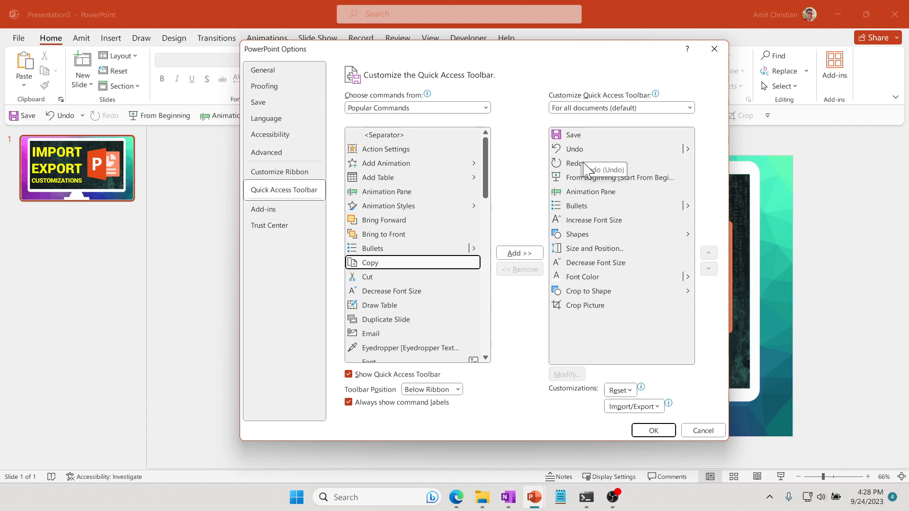
{"action": "mouse_move", "coordinate": [590, 325]}
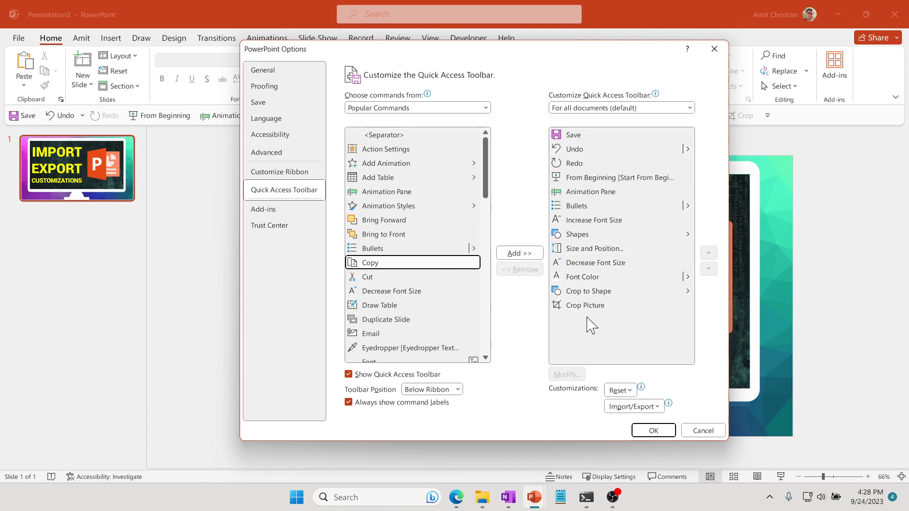
{"action": "mouse_move", "coordinate": [605, 165]}
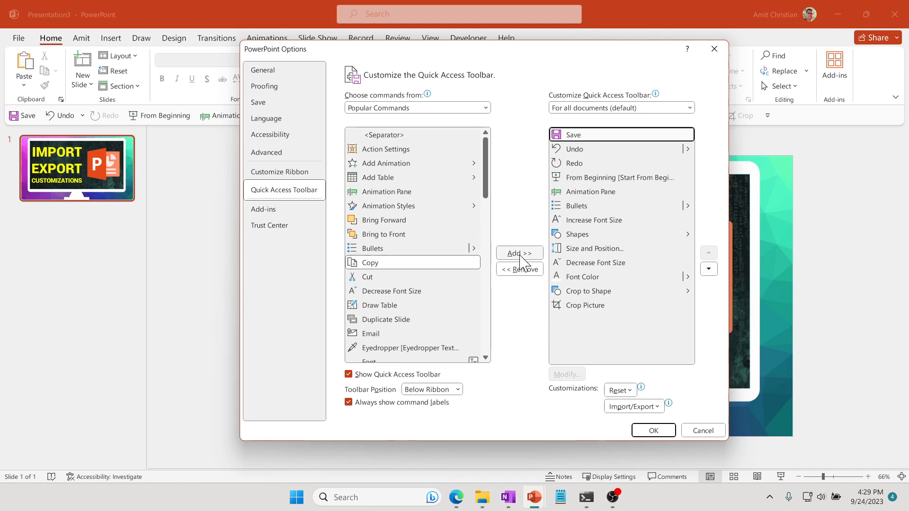
{"action": "left_click", "coordinate": [518, 253]}
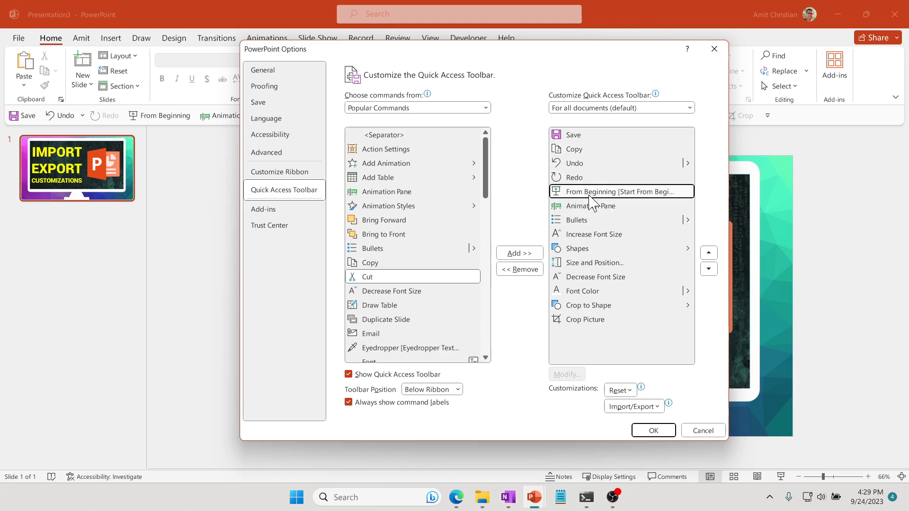
{"action": "left_click", "coordinate": [519, 269]}
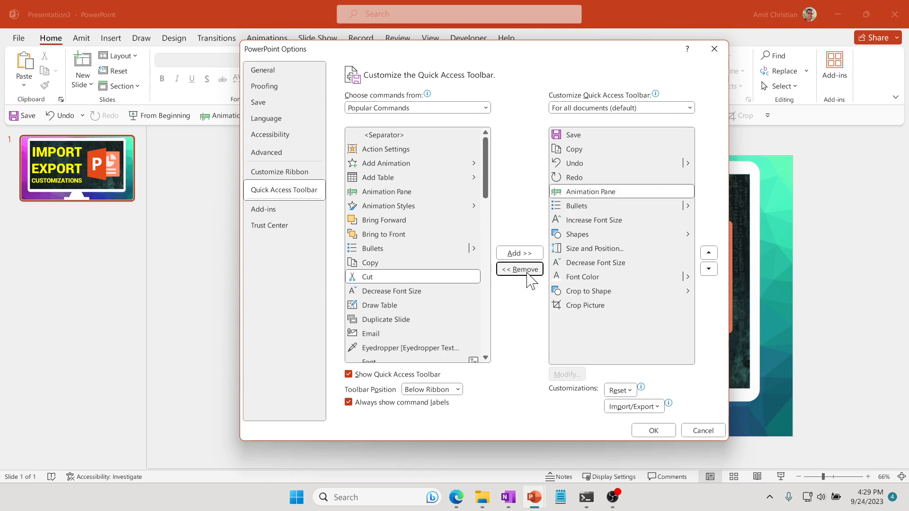
{"action": "mouse_move", "coordinate": [507, 226]}
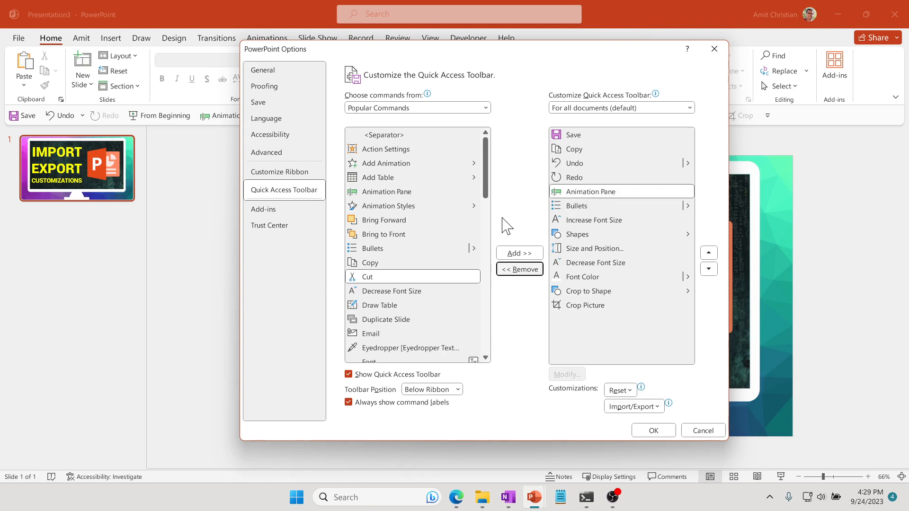
{"action": "mouse_move", "coordinate": [630, 266]}
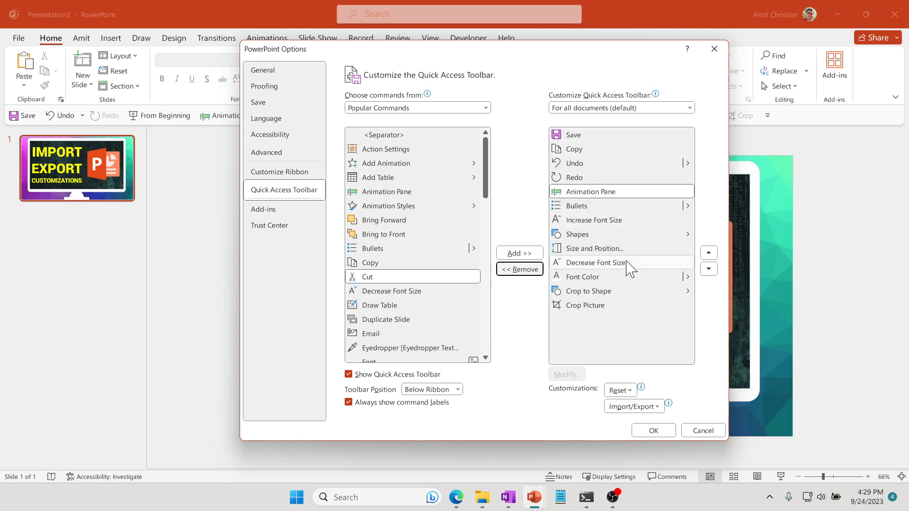
{"action": "mouse_move", "coordinate": [483, 85]}
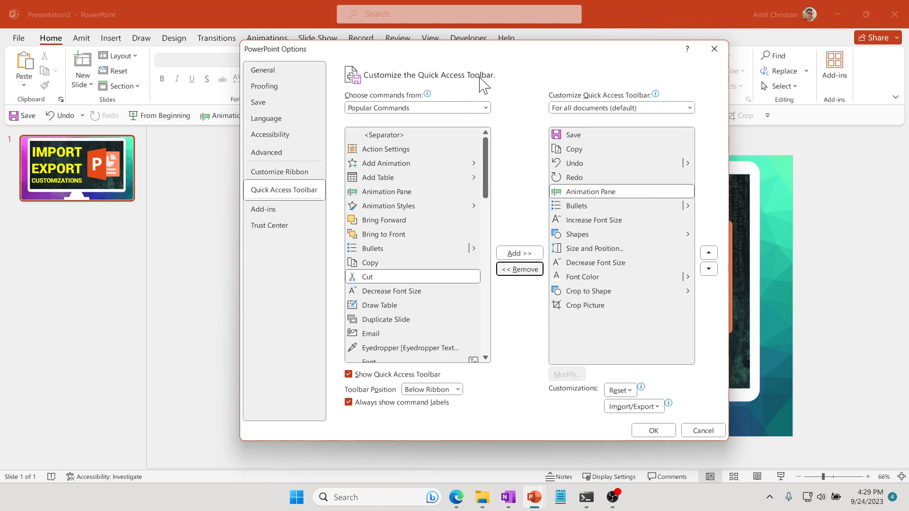
{"action": "mouse_move", "coordinate": [483, 55]}
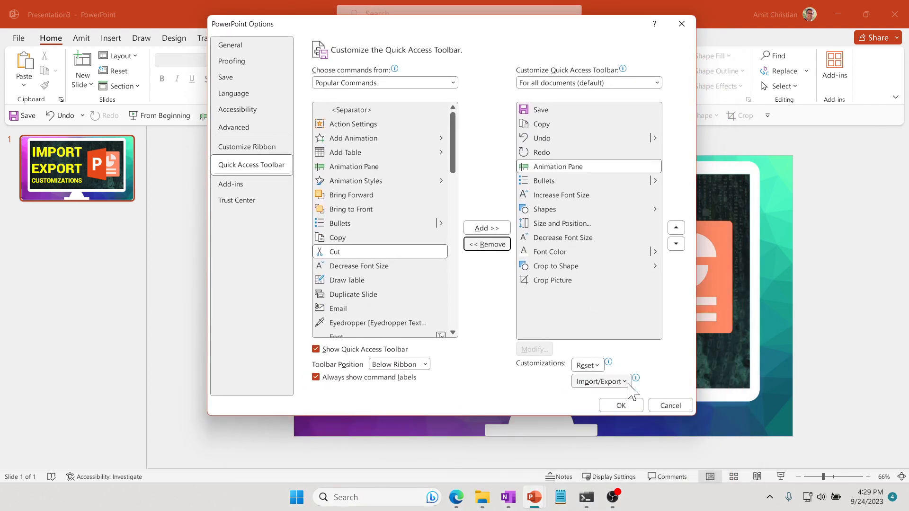
Choose Export all customizations from the Import/Export menu.
{"action": "left_click", "coordinate": [600, 382]}
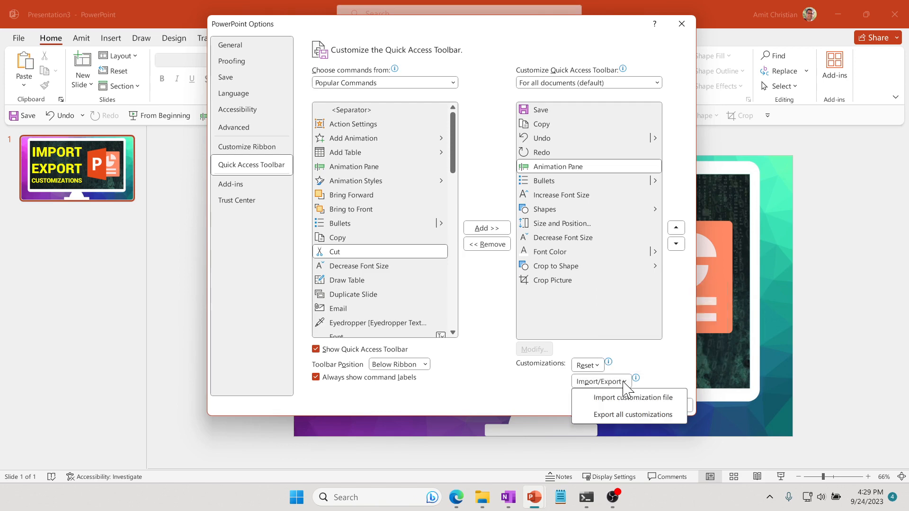
{"action": "mouse_move", "coordinate": [630, 421]}
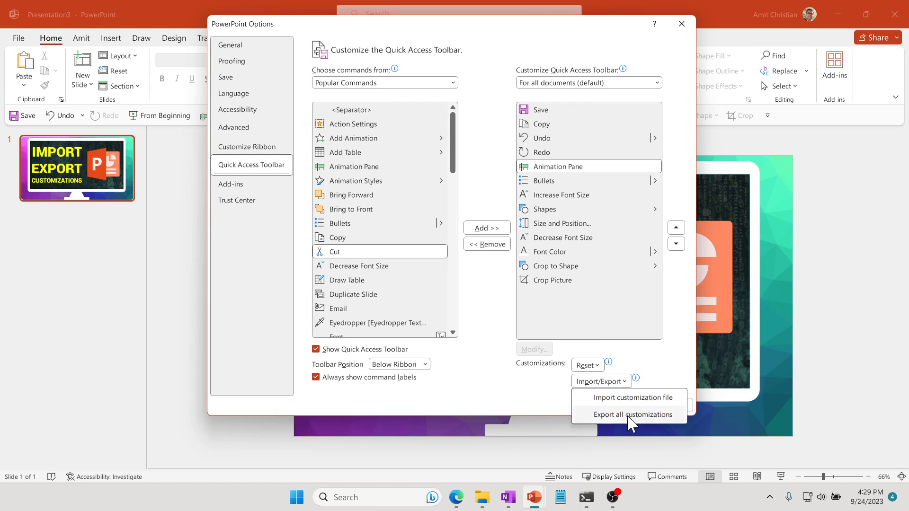
{"action": "left_click", "coordinate": [633, 414]}
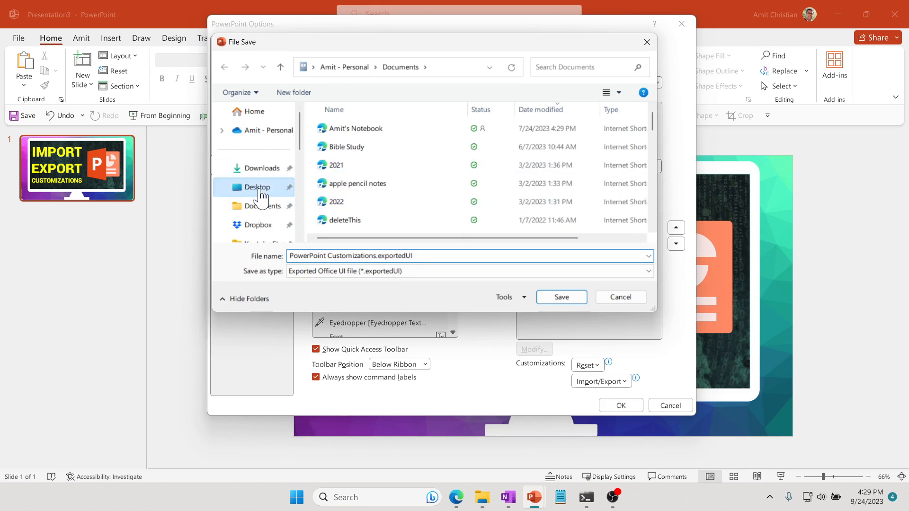
Save PowerPoint Customizations.exportedUI to the Desktop.
{"action": "left_click", "coordinate": [257, 187]}
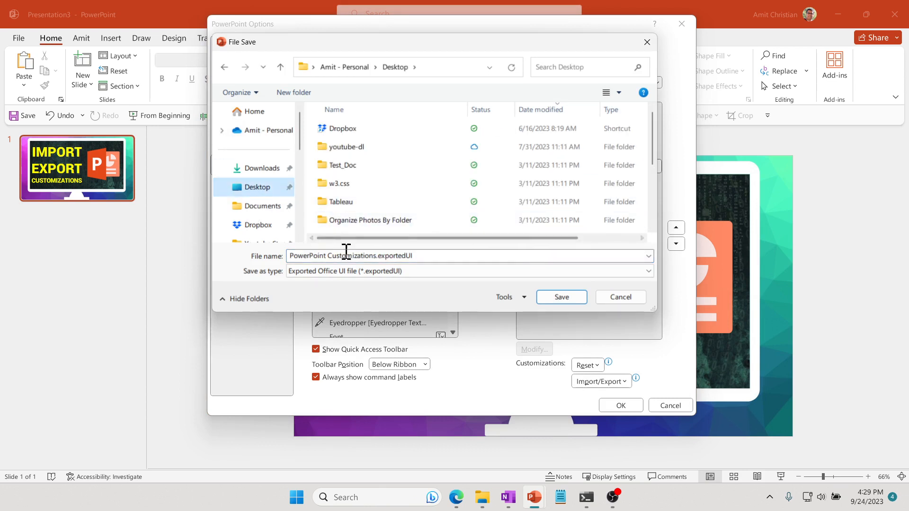
{"action": "mouse_move", "coordinate": [391, 168]}
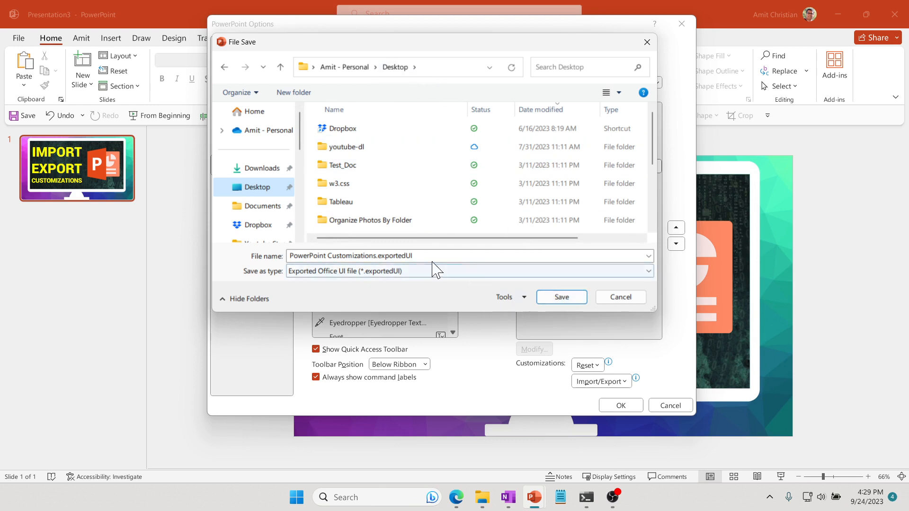
{"action": "double_click", "coordinate": [394, 255]}
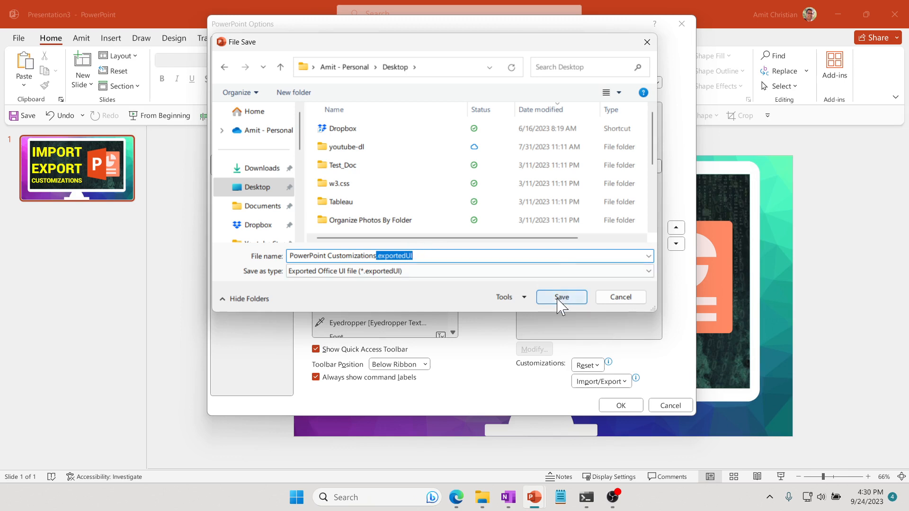
{"action": "left_click", "coordinate": [560, 297]}
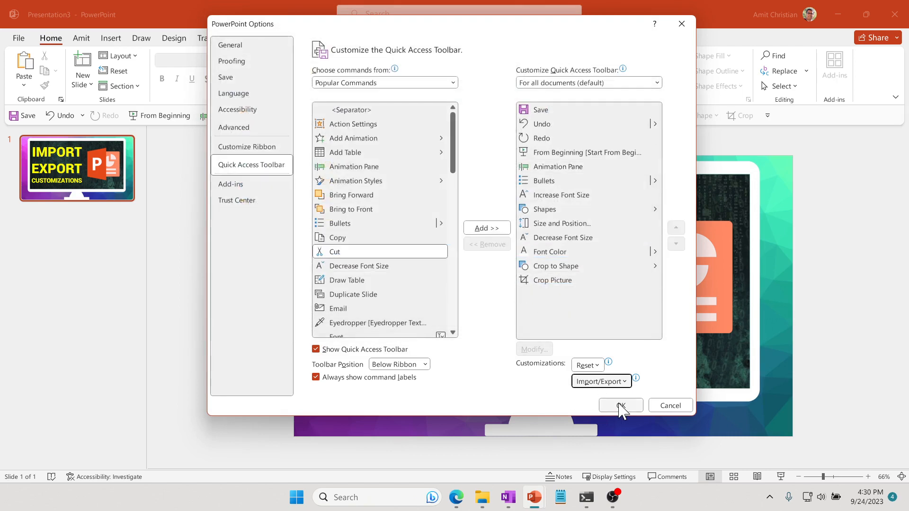
Close PowerPoint Options with OK, keeping the customized toolbar.
{"action": "left_click", "coordinate": [620, 405]}
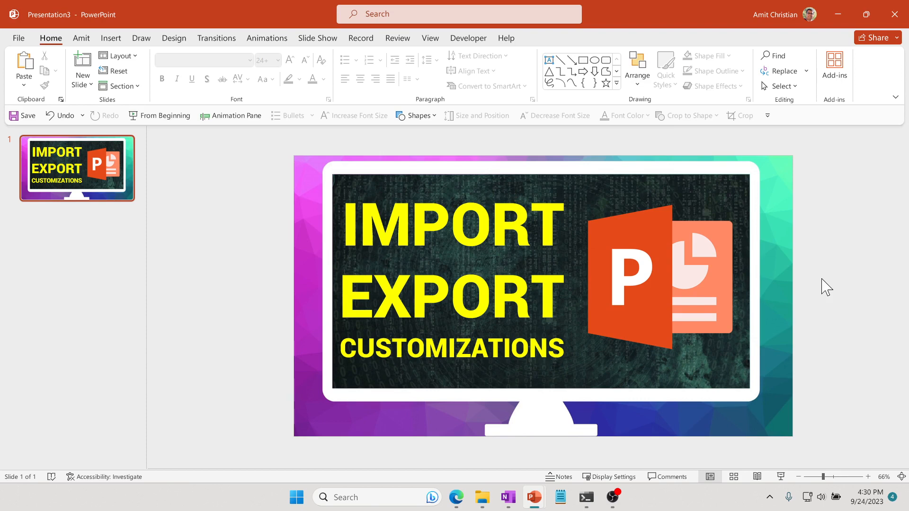
{"action": "mouse_move", "coordinate": [772, 157]}
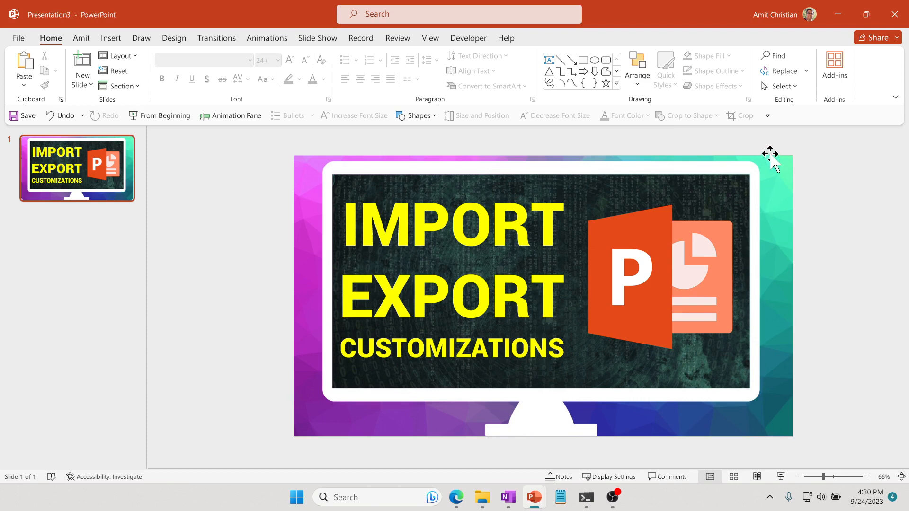
Reset all toolbar and ribbon customizations in PowerPoint Options and confirm with OK.
{"action": "left_click", "coordinate": [767, 116]}
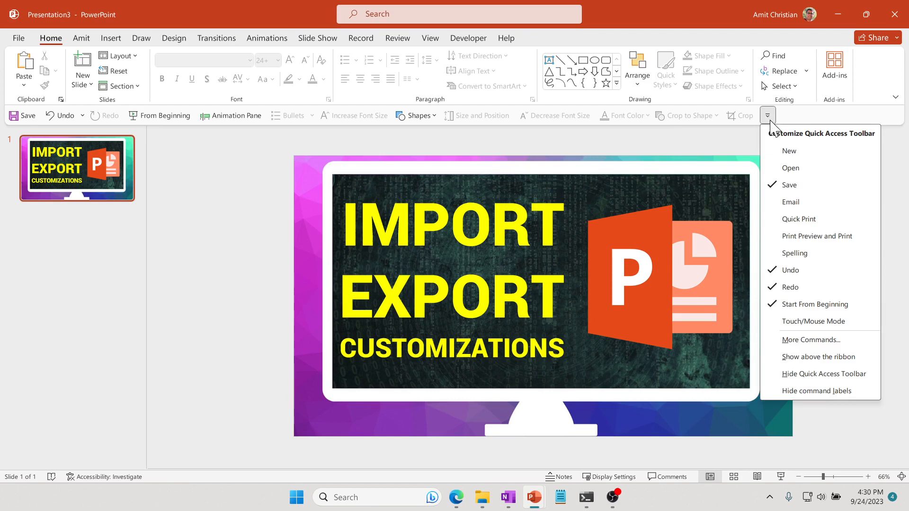
{"action": "left_click", "coordinate": [809, 340]}
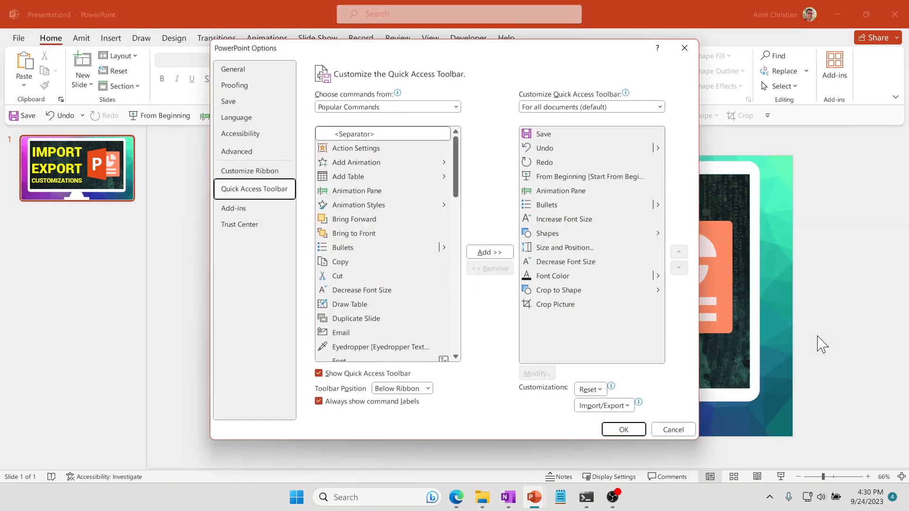
{"action": "left_click", "coordinate": [587, 389]}
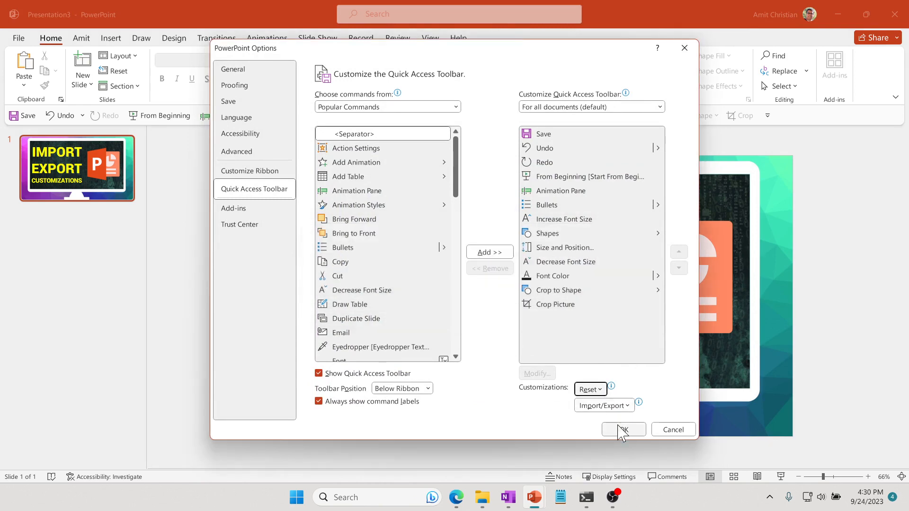
{"action": "left_click", "coordinate": [623, 430]}
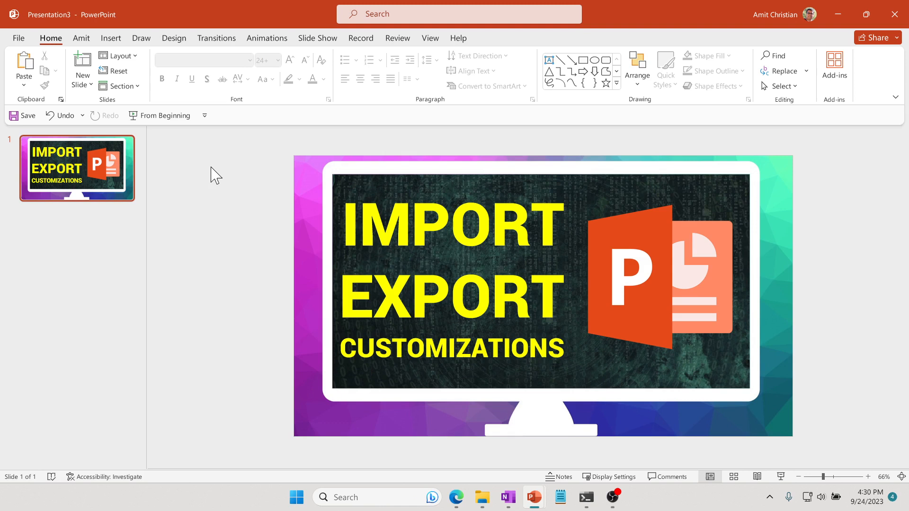
{"action": "mouse_move", "coordinate": [30, 122]}
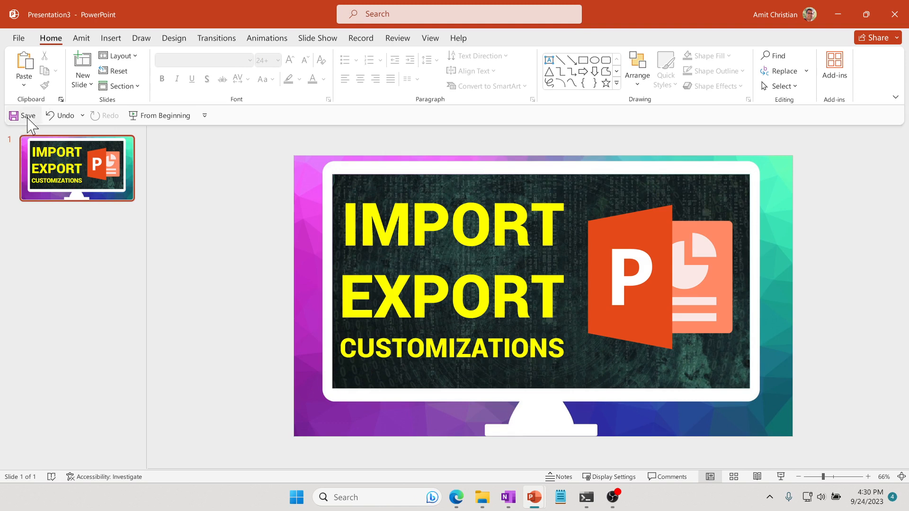
{"action": "mouse_move", "coordinate": [205, 116]}
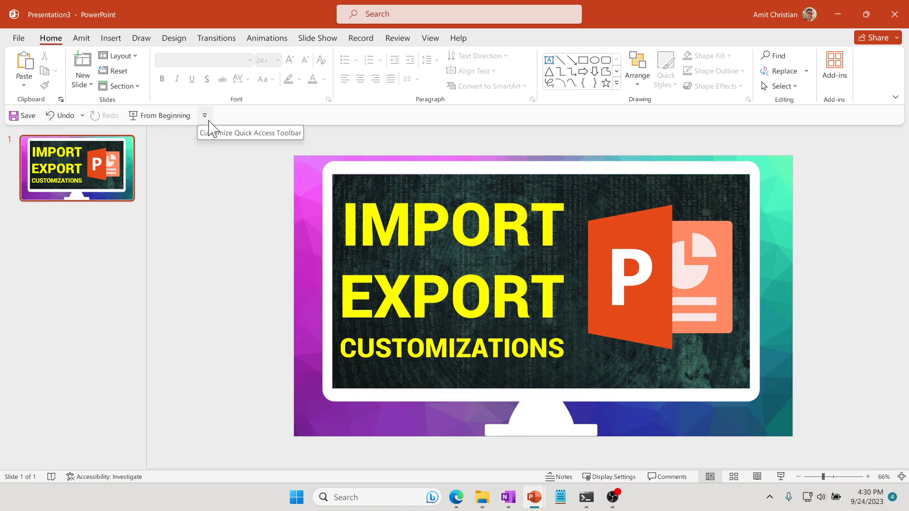
{"action": "mouse_move", "coordinate": [215, 122]}
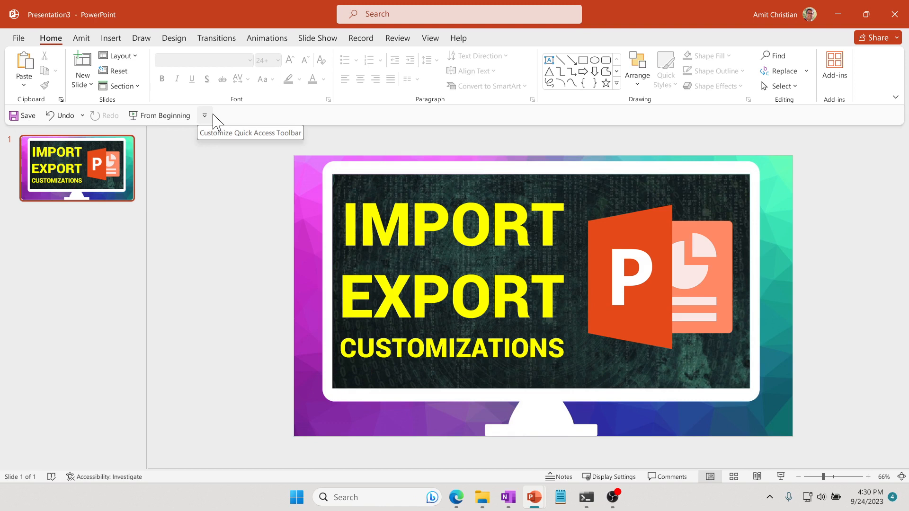
{"action": "mouse_move", "coordinate": [213, 131]}
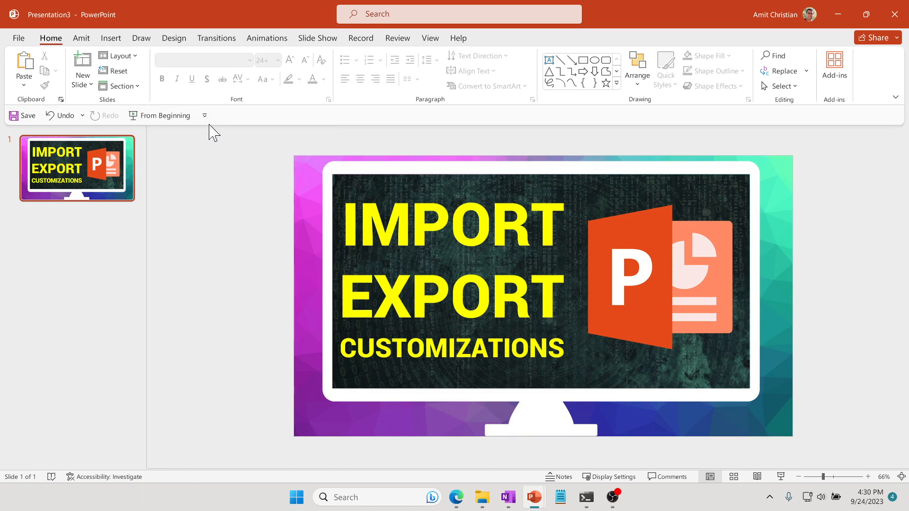
{"action": "mouse_move", "coordinate": [224, 128]}
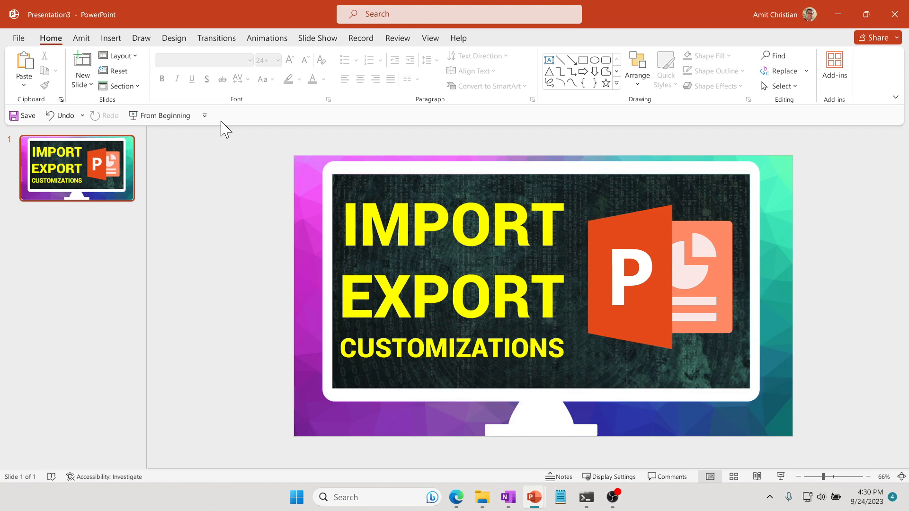
Open PowerPoint Options and choose Import customization file from Import/Export.
{"action": "left_click", "coordinate": [204, 116]}
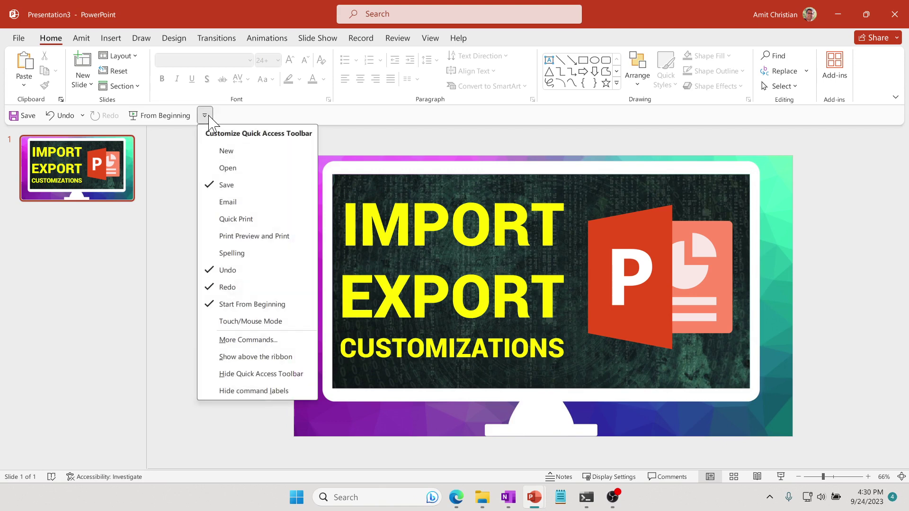
{"action": "left_click", "coordinate": [276, 346]}
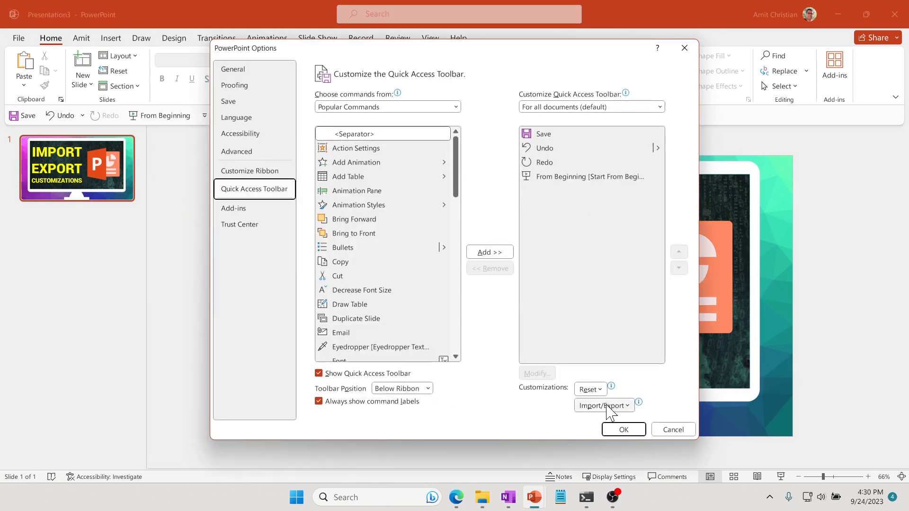
{"action": "left_click", "coordinate": [602, 406]}
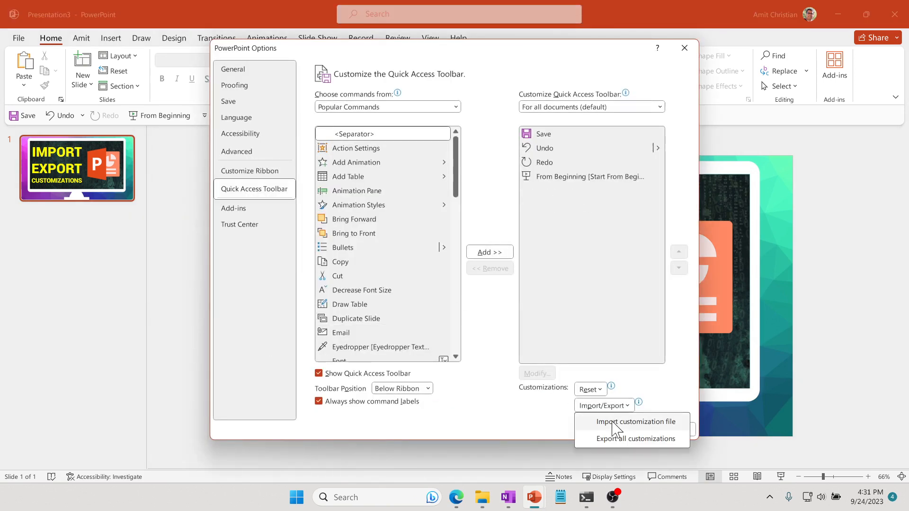
{"action": "left_click", "coordinate": [637, 421]}
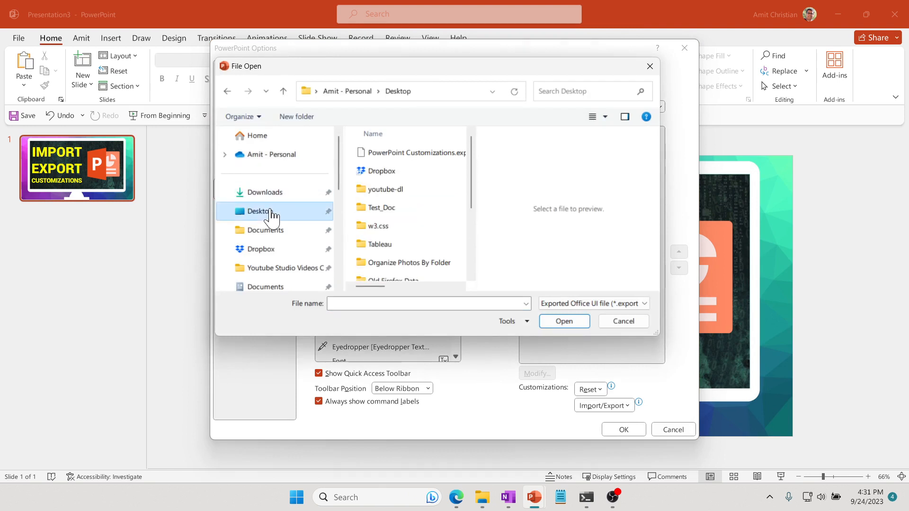
Import PowerPoint Customizations.exportedUI, confirm replacing customizations, and close Options.
{"action": "left_click", "coordinate": [415, 151]}
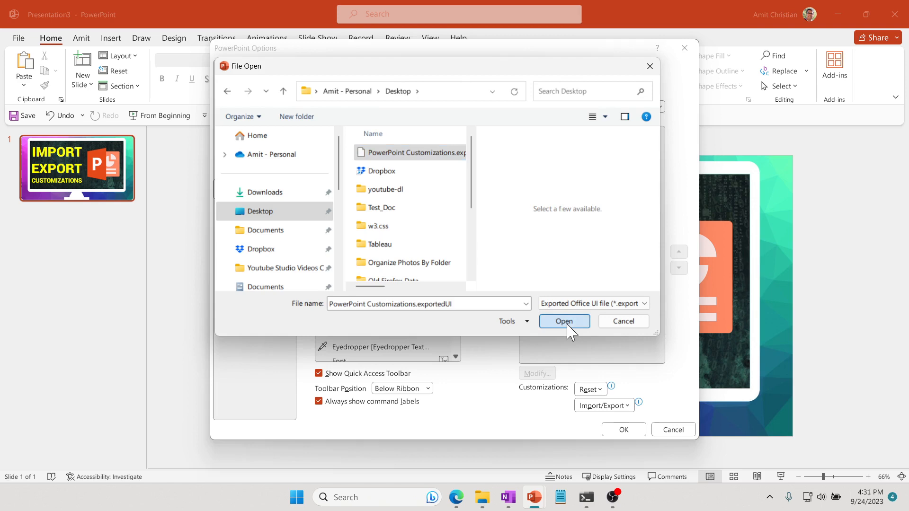
{"action": "left_click", "coordinate": [563, 321]}
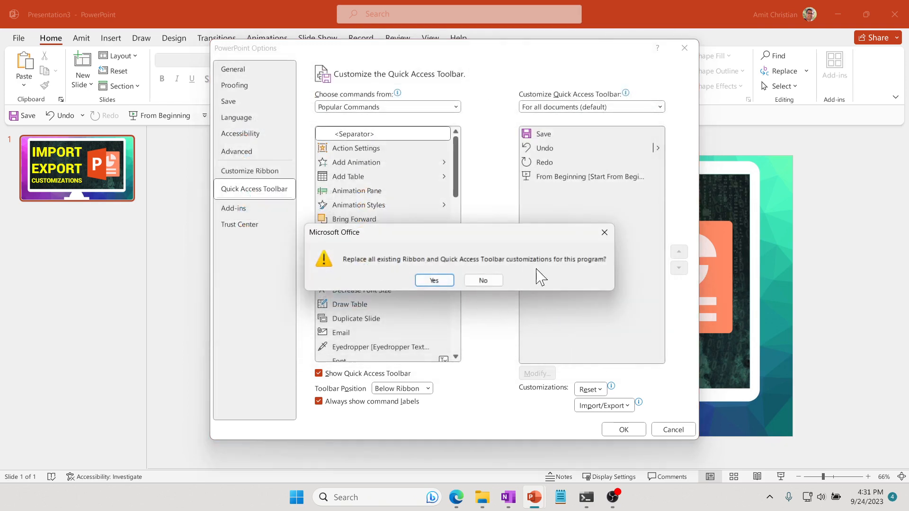
{"action": "mouse_move", "coordinate": [142, 160]}
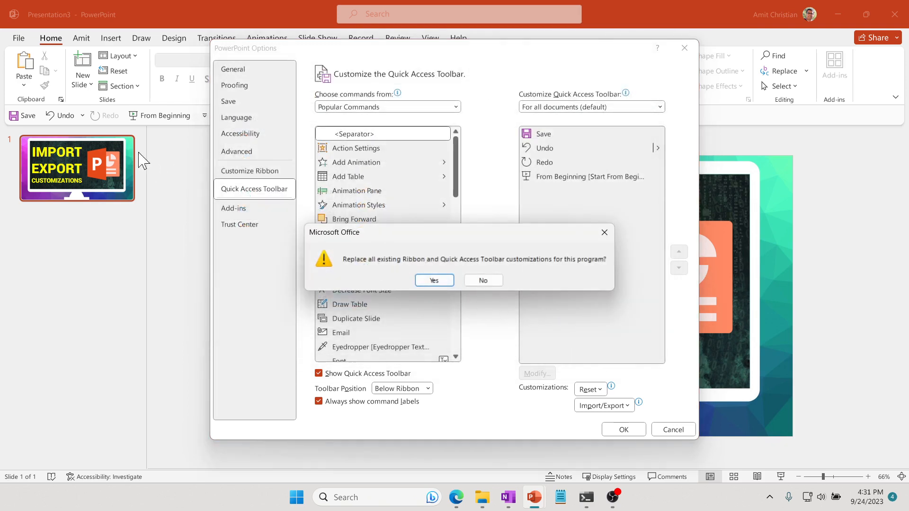
{"action": "mouse_move", "coordinate": [64, 117]}
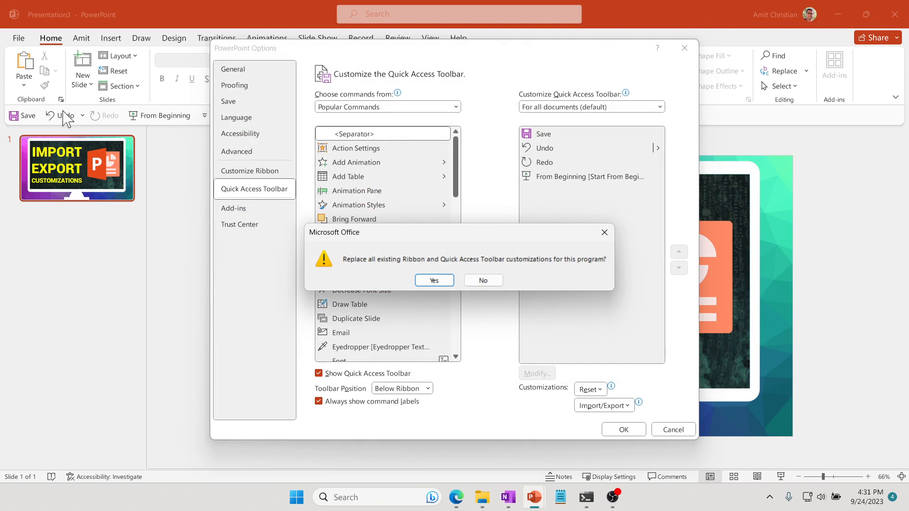
{"action": "mouse_move", "coordinate": [168, 126]}
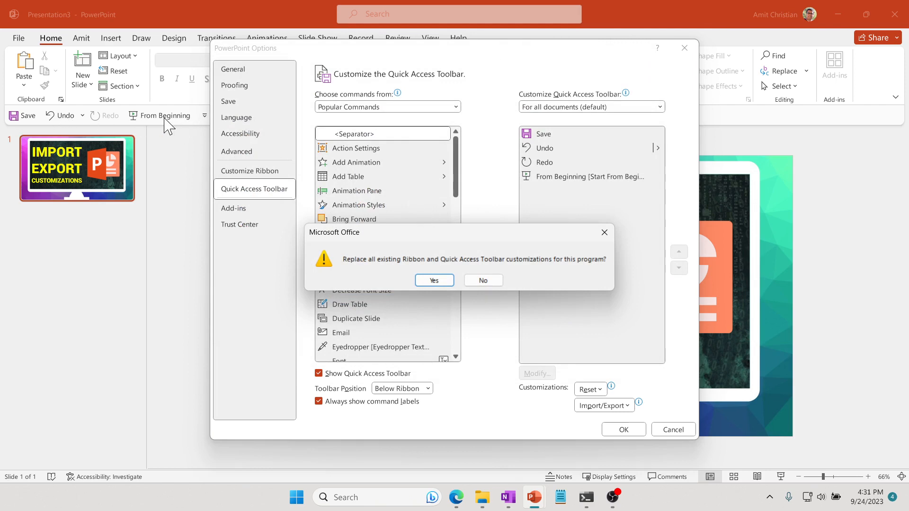
{"action": "left_click", "coordinate": [433, 280]}
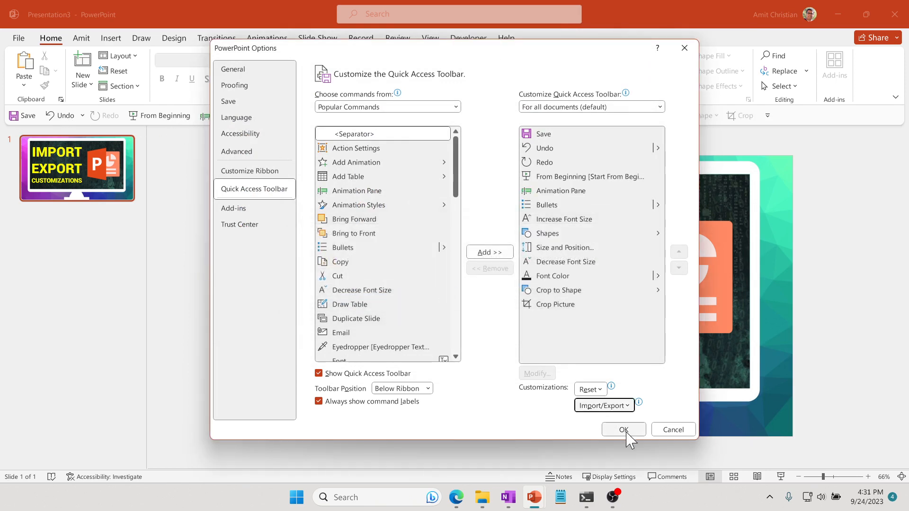
{"action": "left_click", "coordinate": [623, 430]}
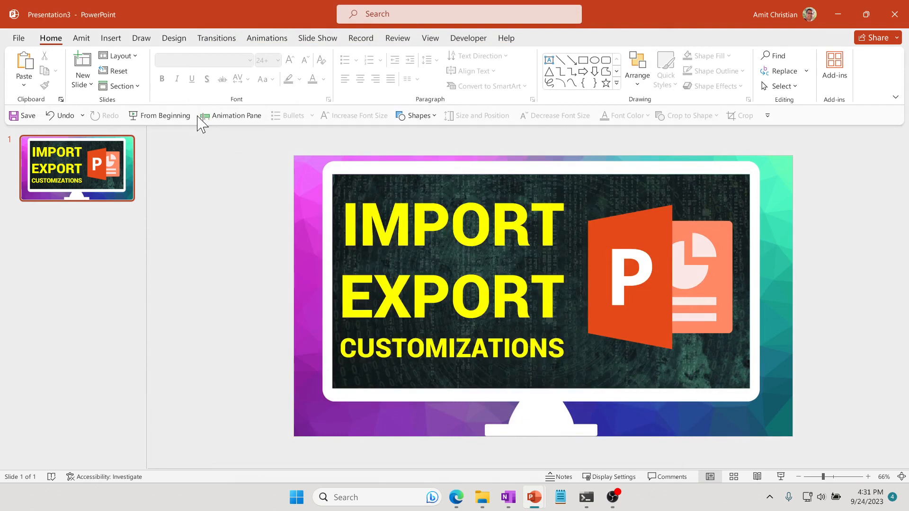
{"action": "mouse_move", "coordinate": [589, 143]}
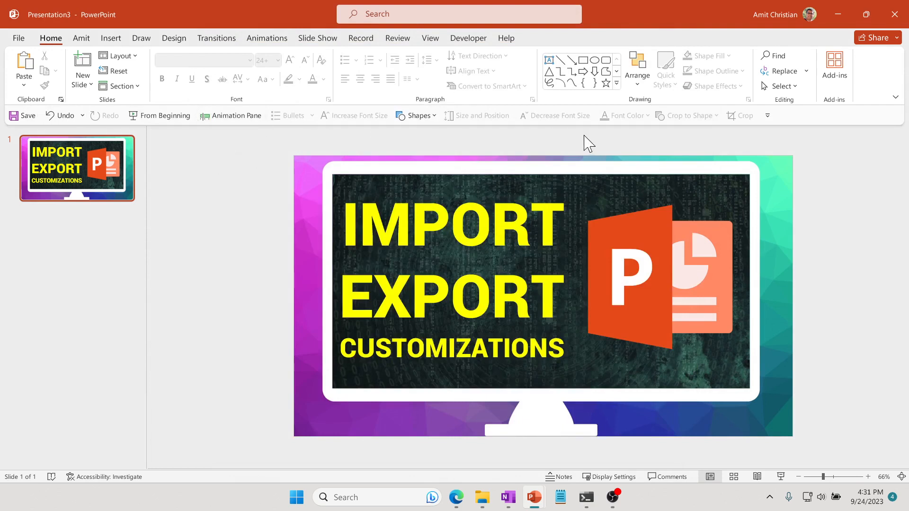
{"action": "mouse_move", "coordinate": [788, 137]}
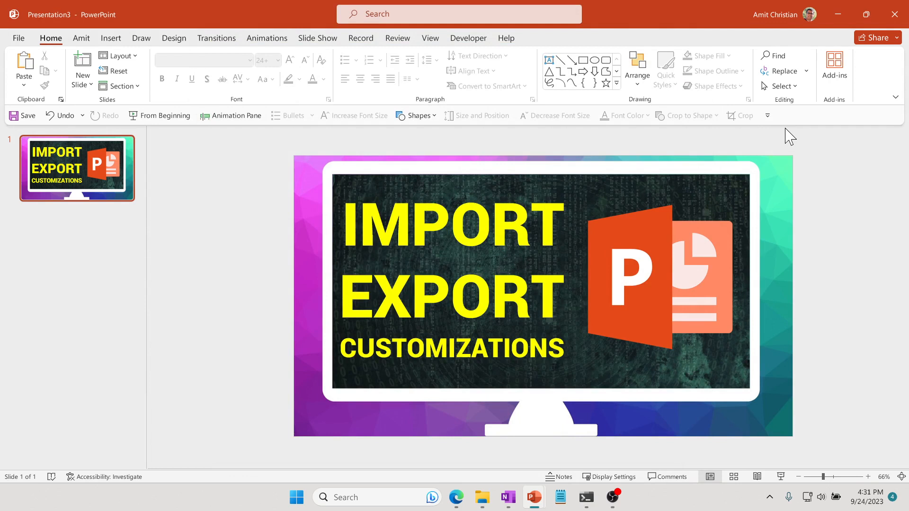